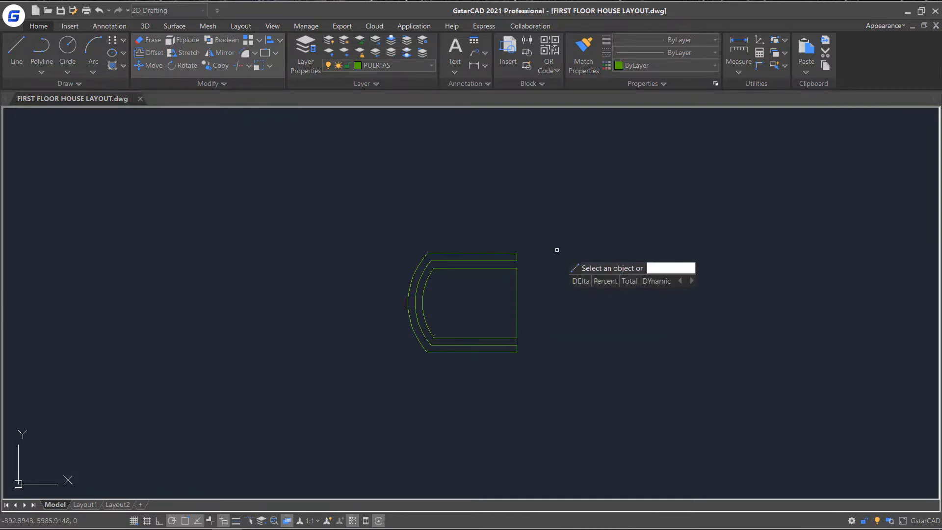
Shorten the inner straight edge on the chair outline's open side.
type("p")
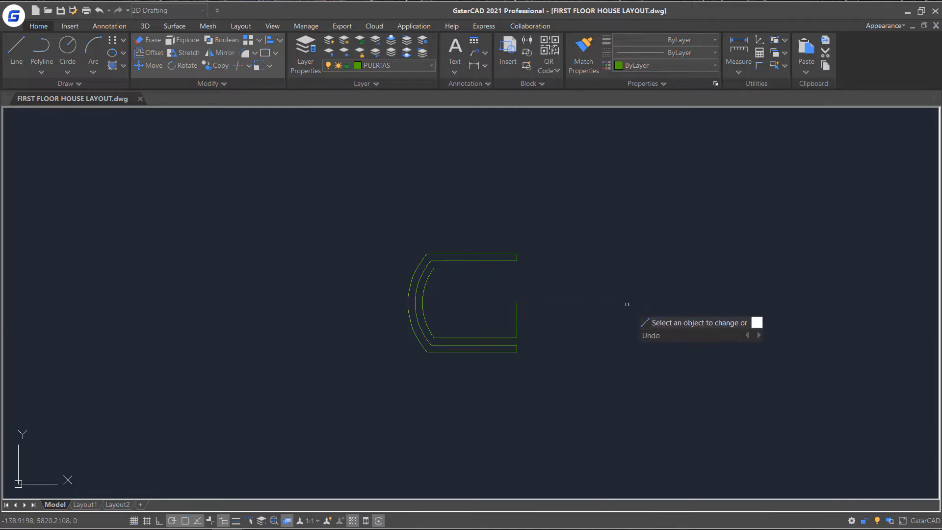
mouse_move(661, 231)
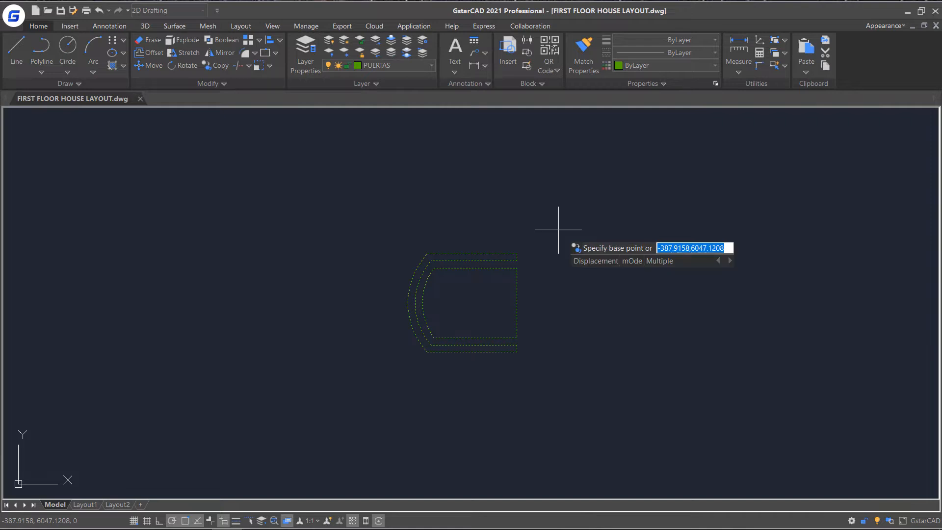
Copy the chair in Multiple mode from a base point to form four chairs two-by-two.
type("m")
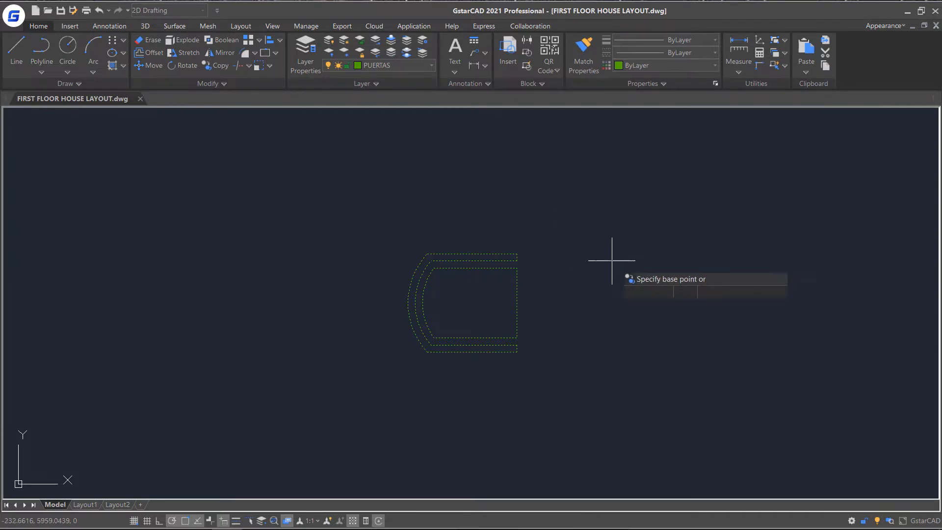
left_click(516, 302)
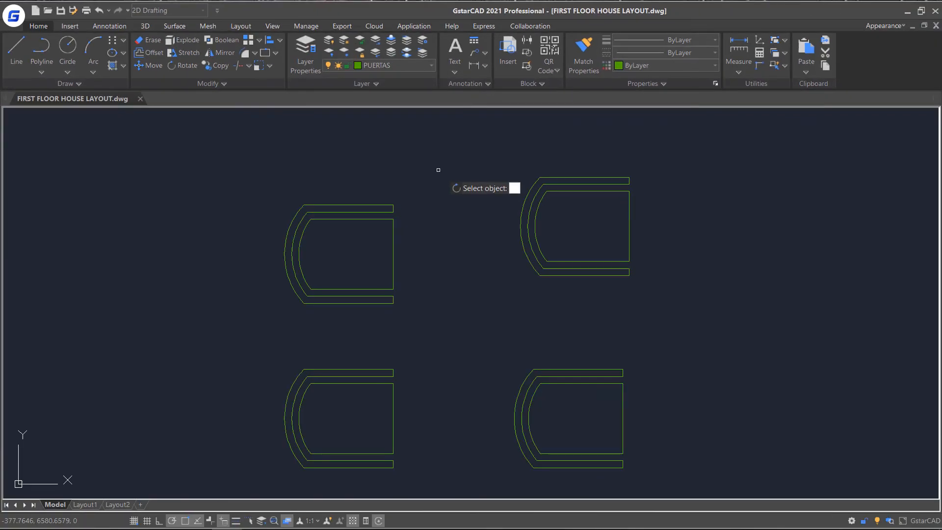
Rotate the chair copies so the four chairs face inward from four directions.
left_click(576, 227)
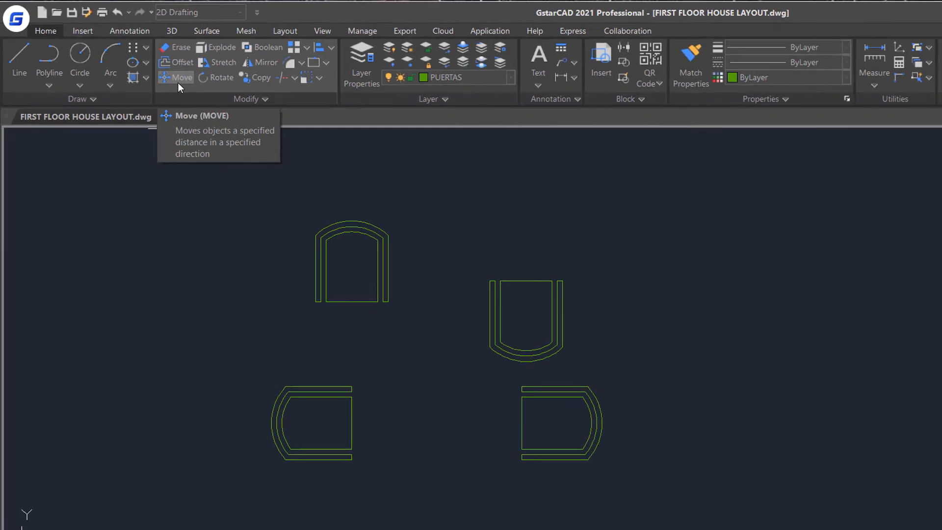
Start Move and select the lower-left, left-facing chair for repositioning.
left_click(174, 77)
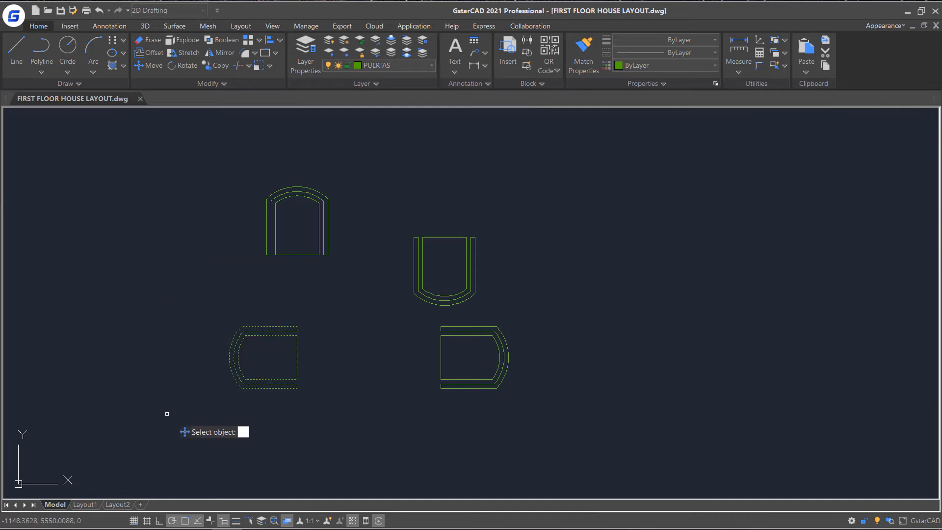
left_click(298, 357)
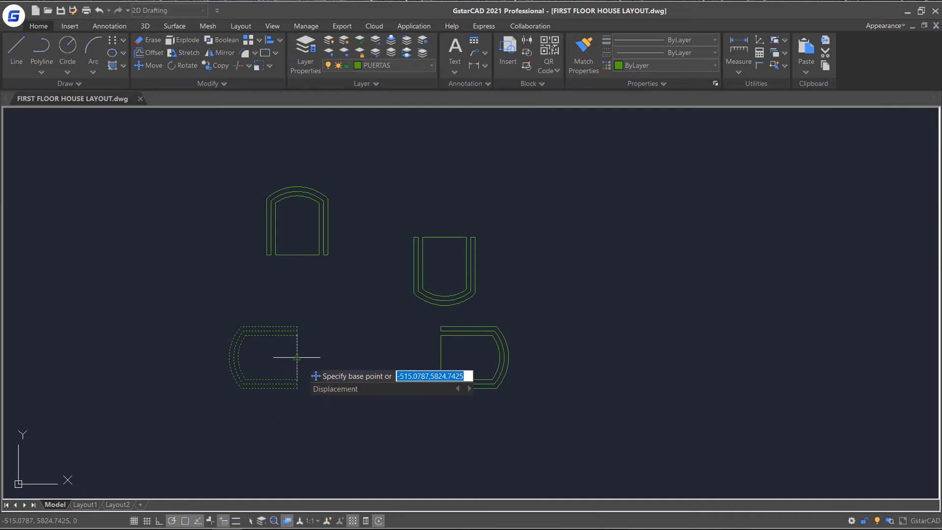